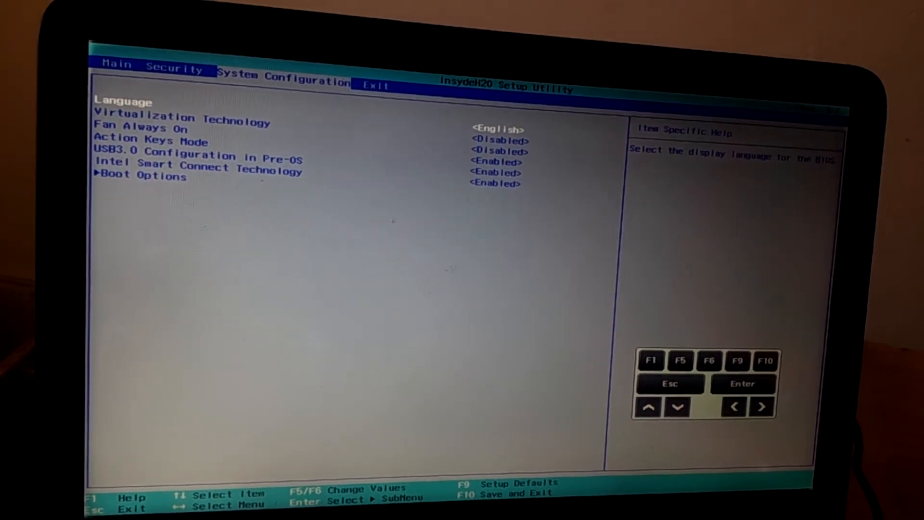
Step: Bring up the Disabled/Enabled choices for Virtualization Technology on System Configuration
key("down")
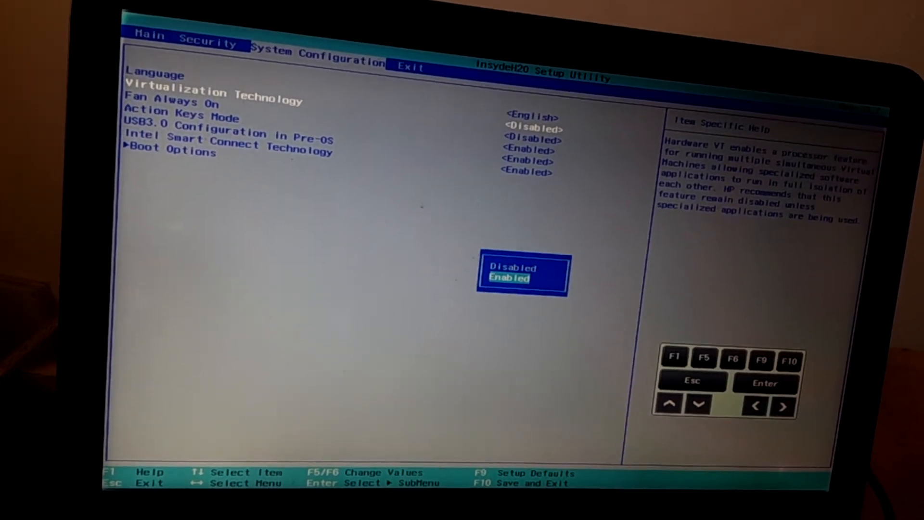
Step: Choose Enabled for Virtualization Technology, then request Exit Saving Changes with F10
key("Enter")
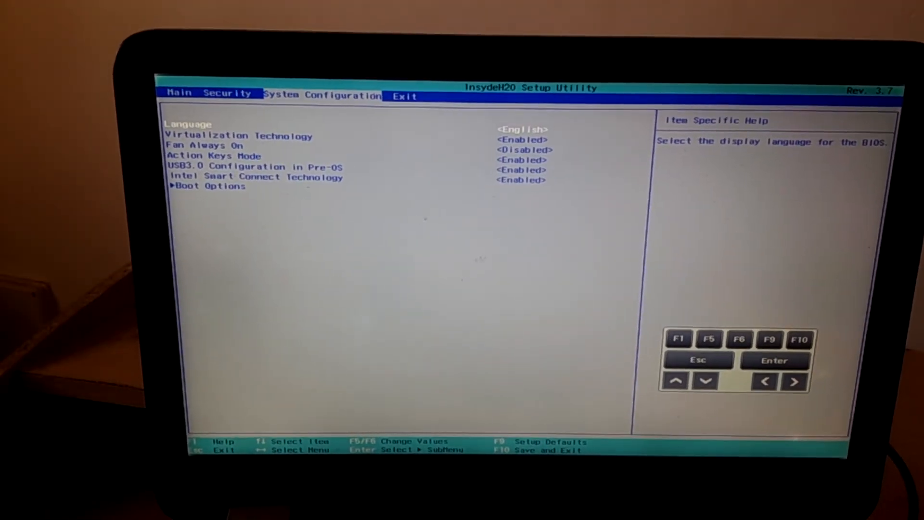
key("F10")
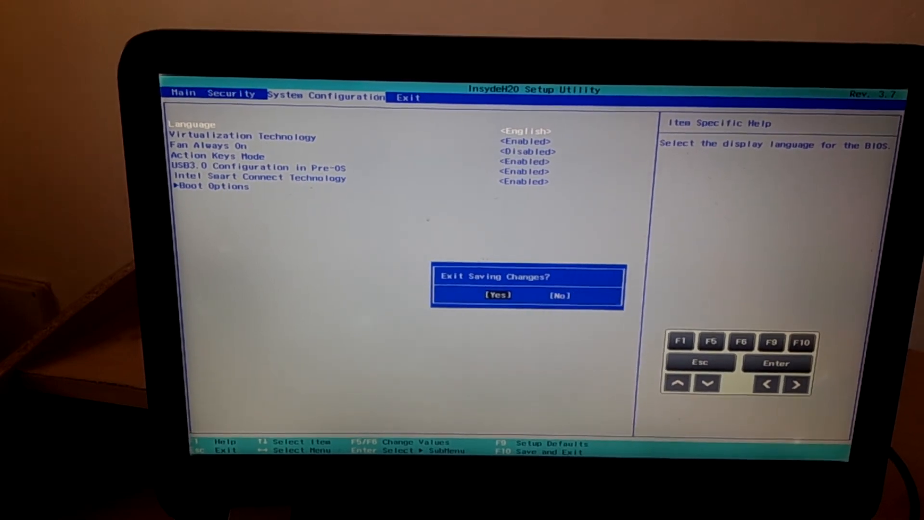